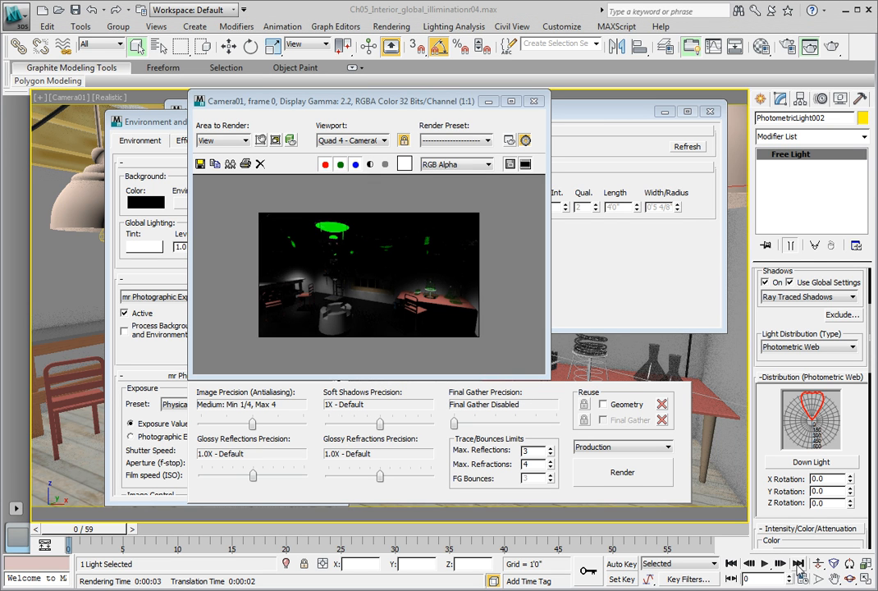
mouse_move(830, 29)
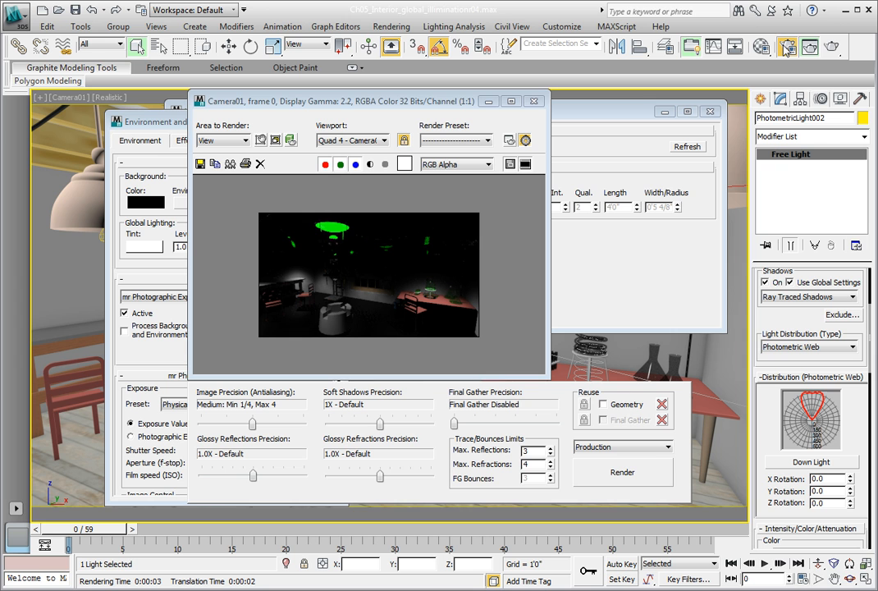
mouse_move(821, 174)
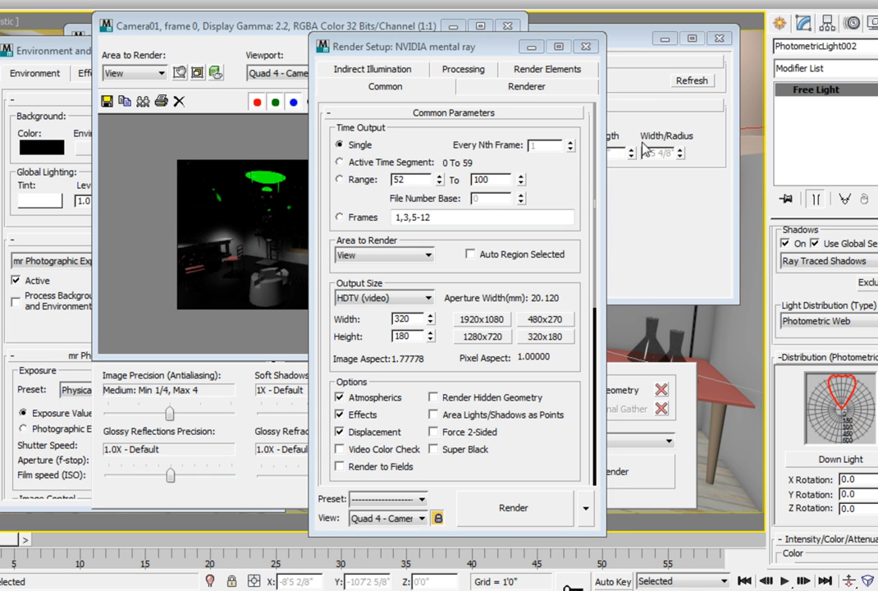
- Enable mental ray Global Illumination on the Indirect Illumination tab and render the camera view
left_click(372, 86)
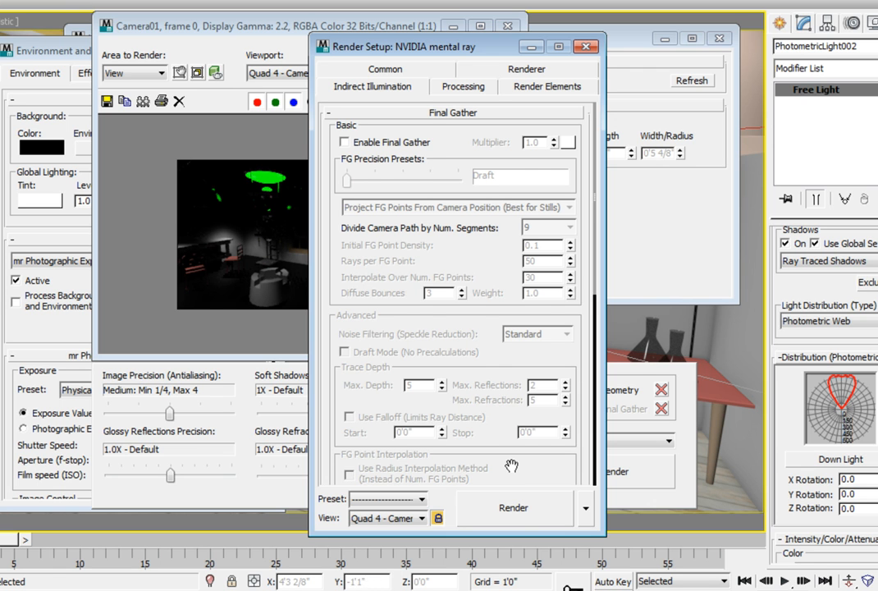
scroll("down", 3)
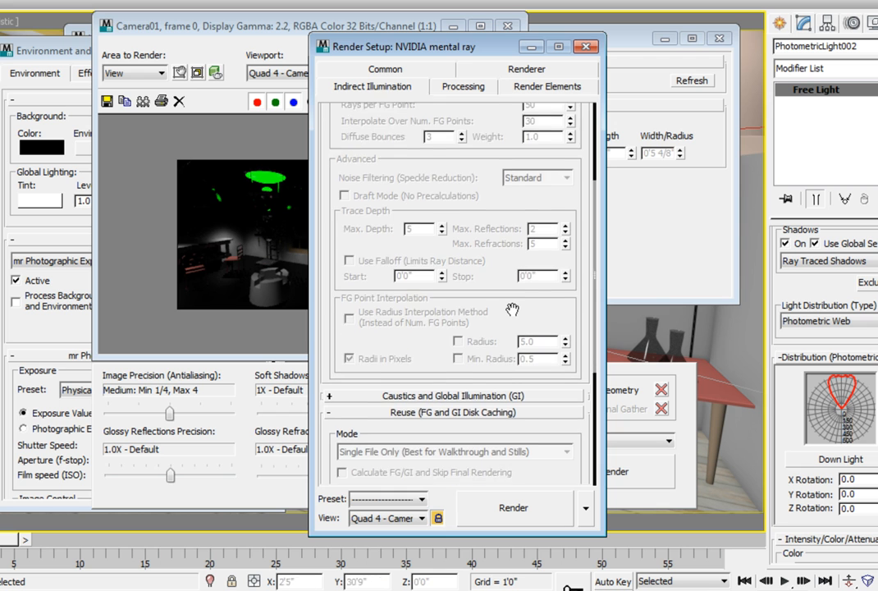
scroll("down", 3)
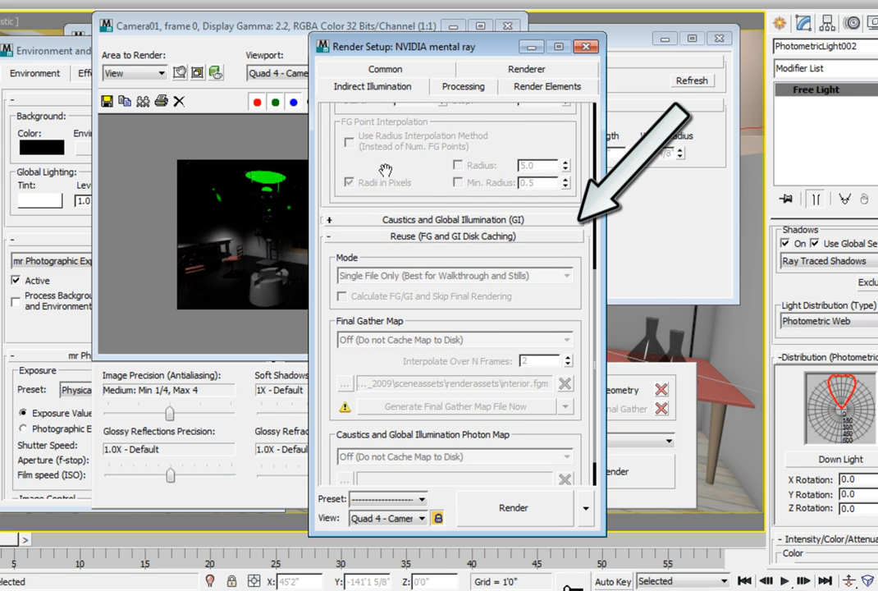
mouse_move(322, 216)
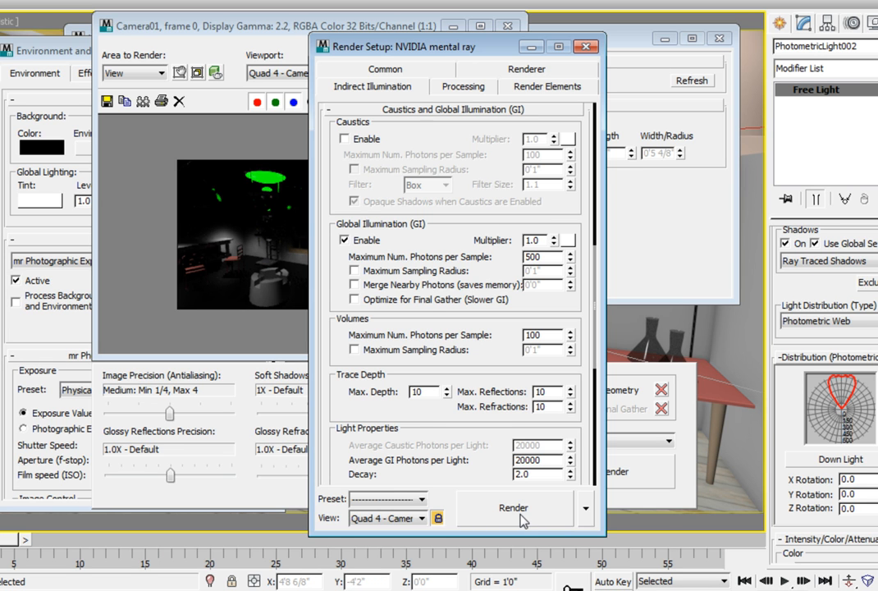
left_click(513, 507)
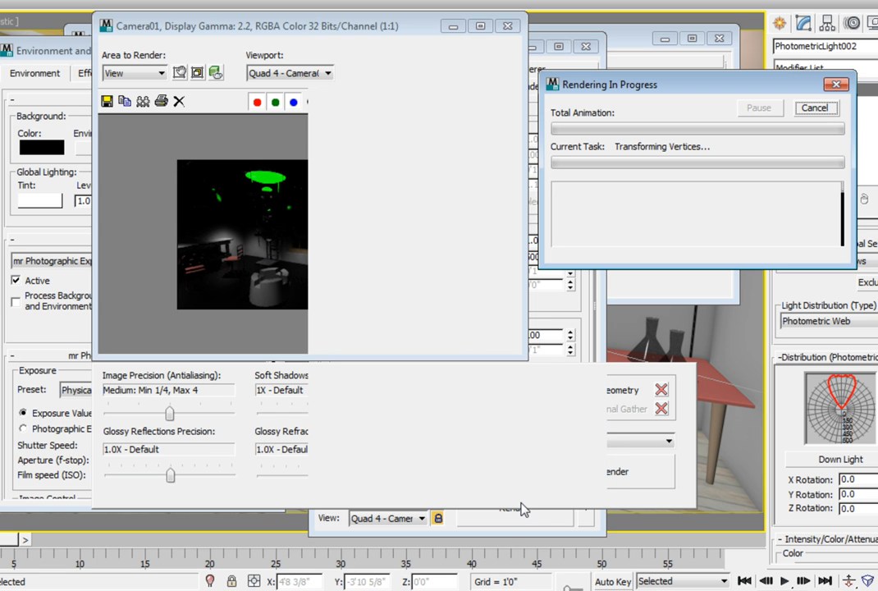